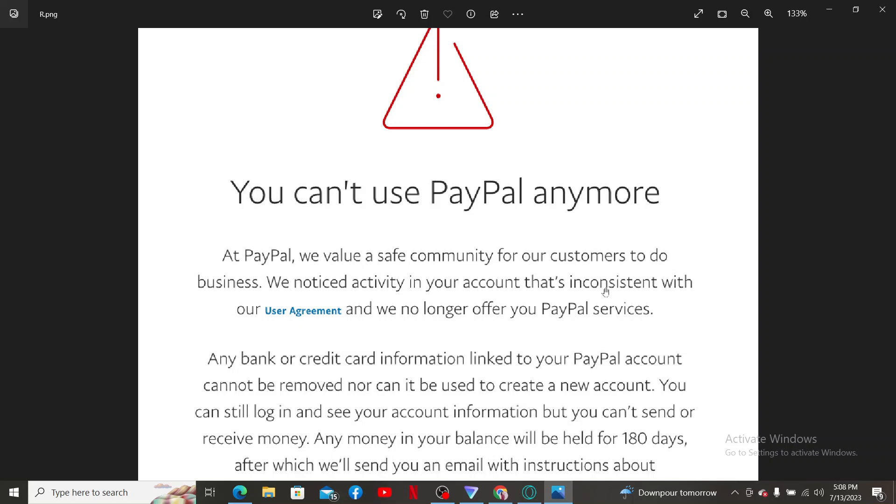
Step: Bring Chrome forward from Photos to show the PayPal sign-in page with one-time code option
click(500, 492)
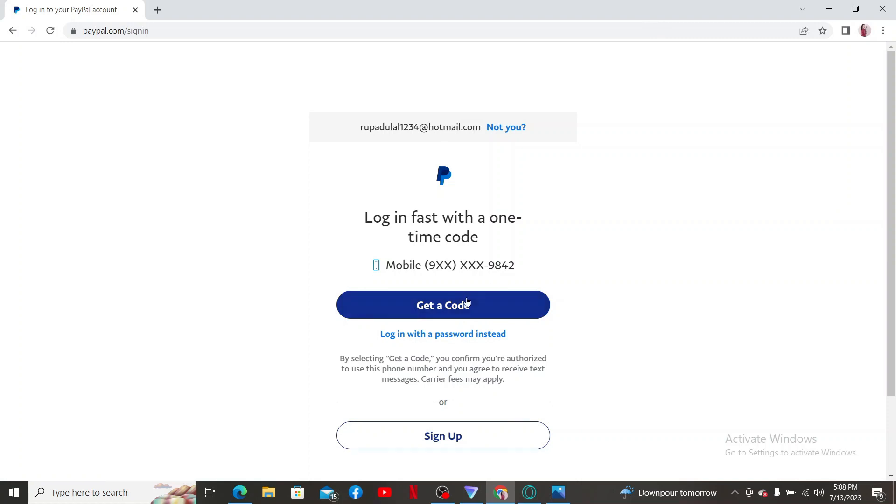
Step: Log in to the PayPal account and land on the Summary home page
click(442, 304)
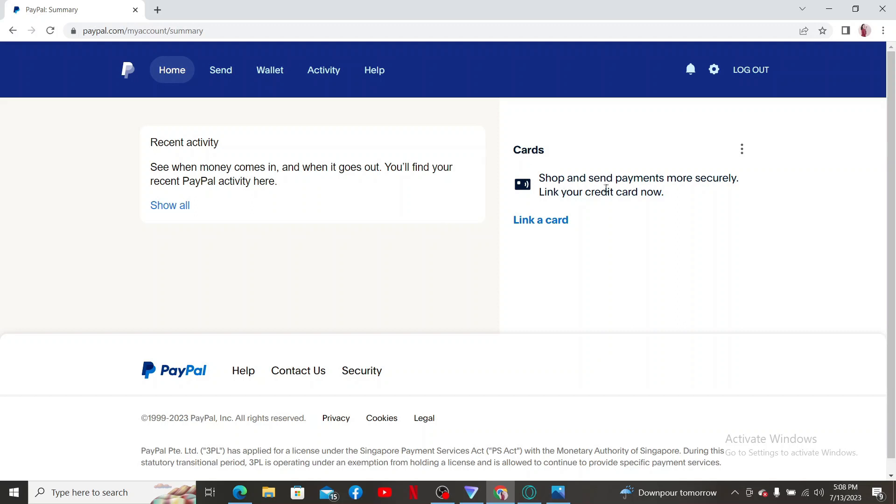
click(690, 69)
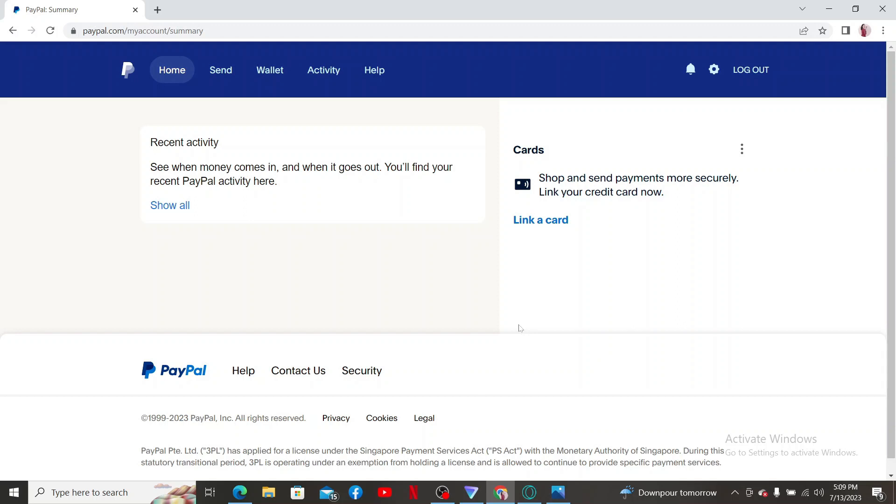
Step: Review the PayPal profile settings and the Payments preferences section
click(713, 69)
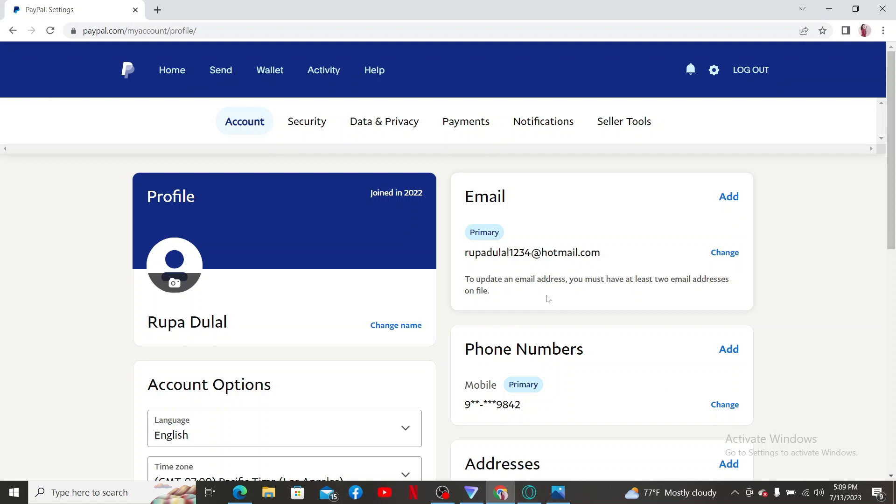
mouse_move(605, 322)
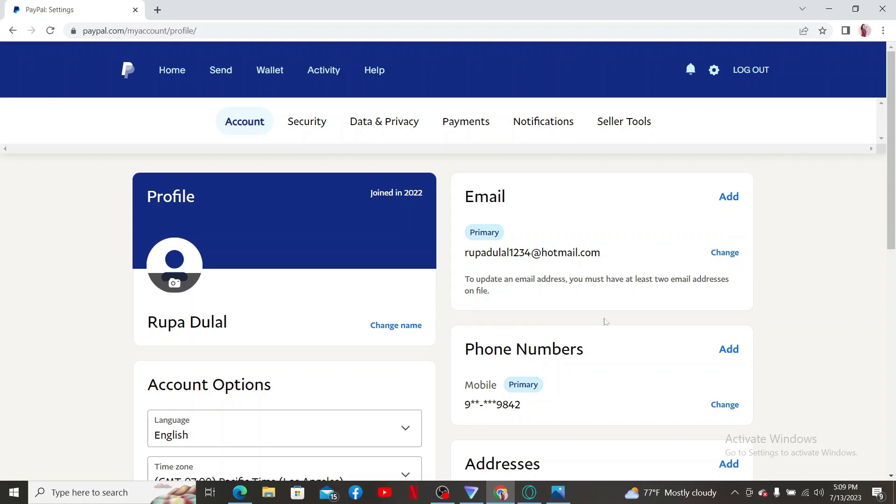
scroll(down, 3)
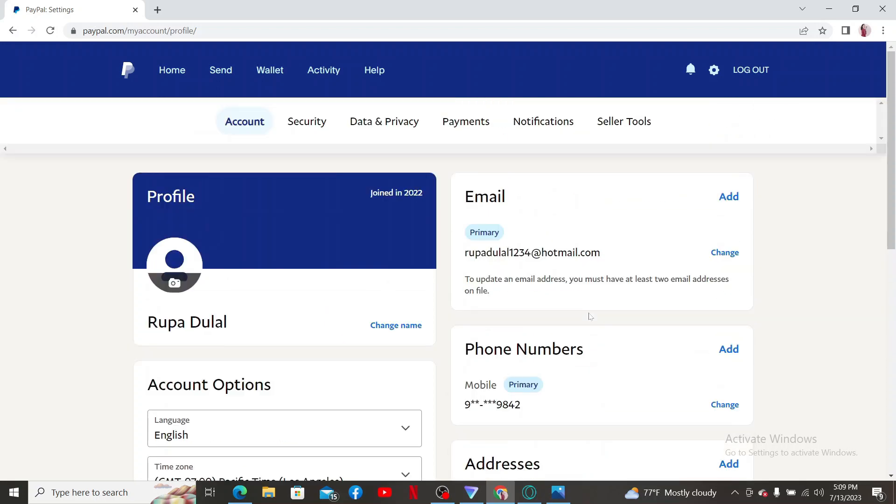
click(465, 121)
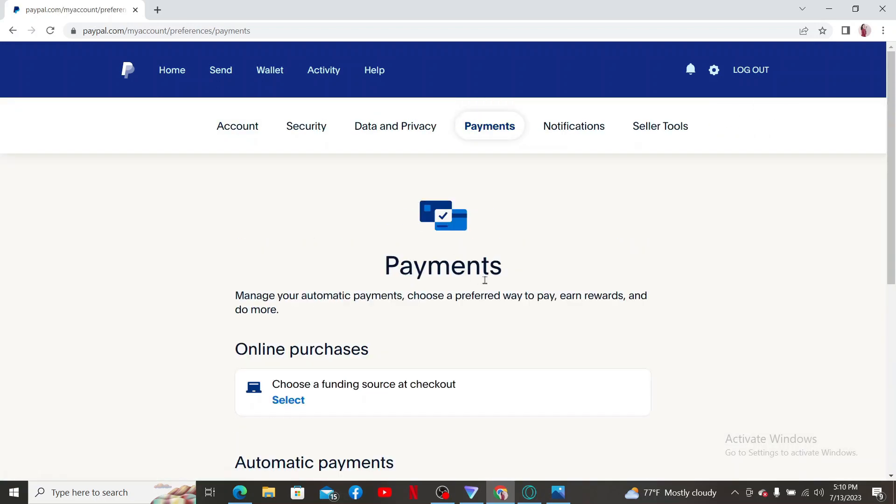
scroll(down, 3)
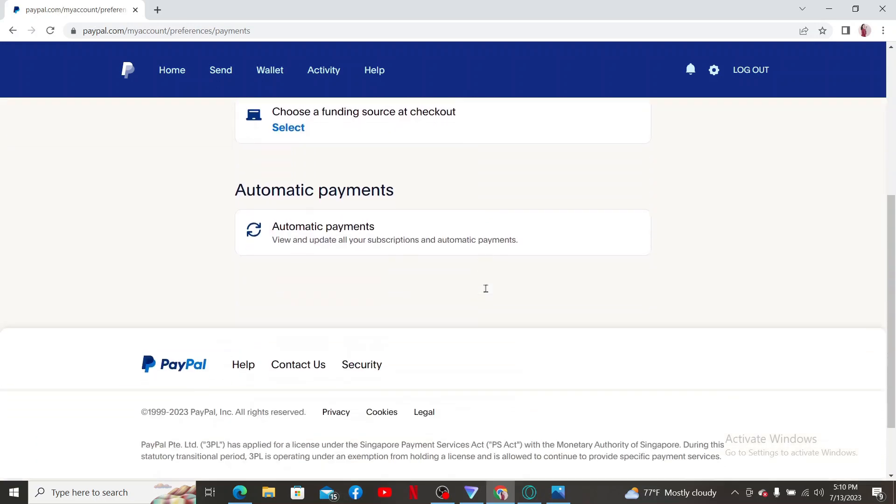
scroll(up, 3)
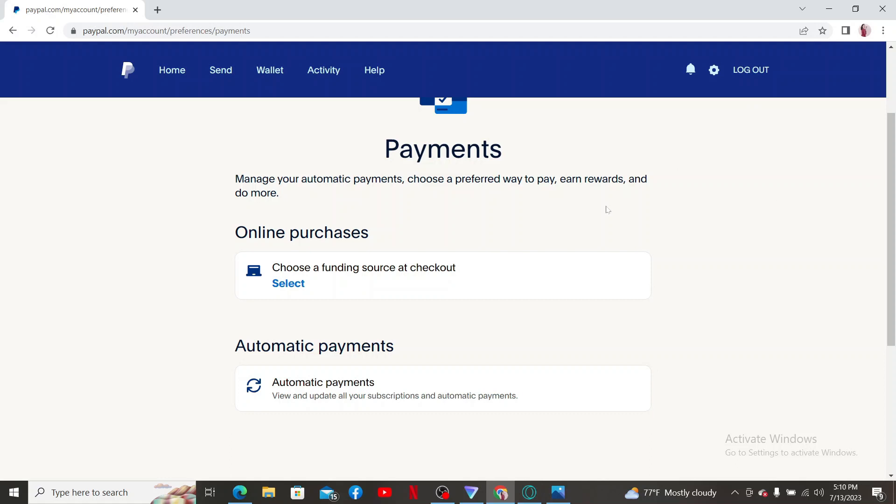
Step: Reach Chrome Settings > Privacy and security in a new tab
click(883, 30)
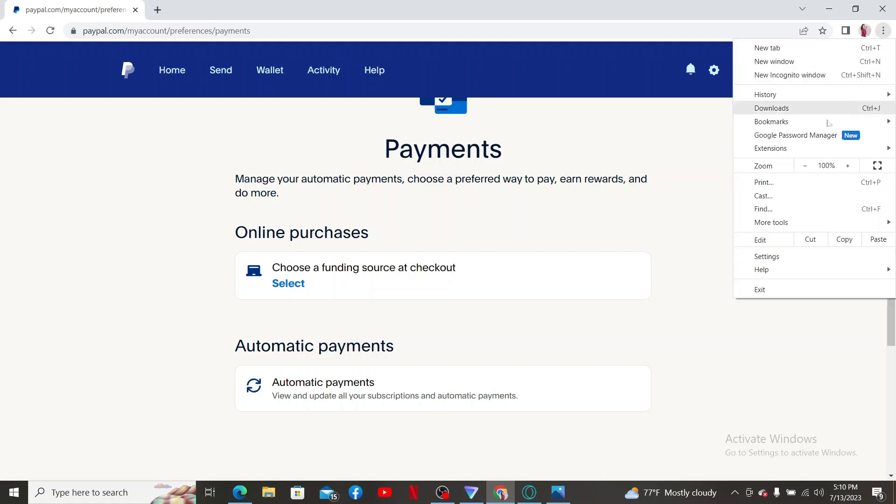
click(766, 256)
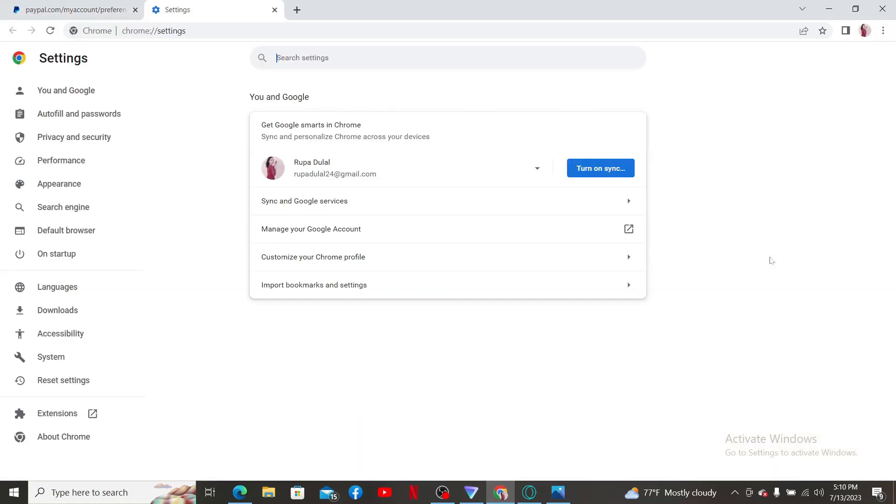
click(73, 137)
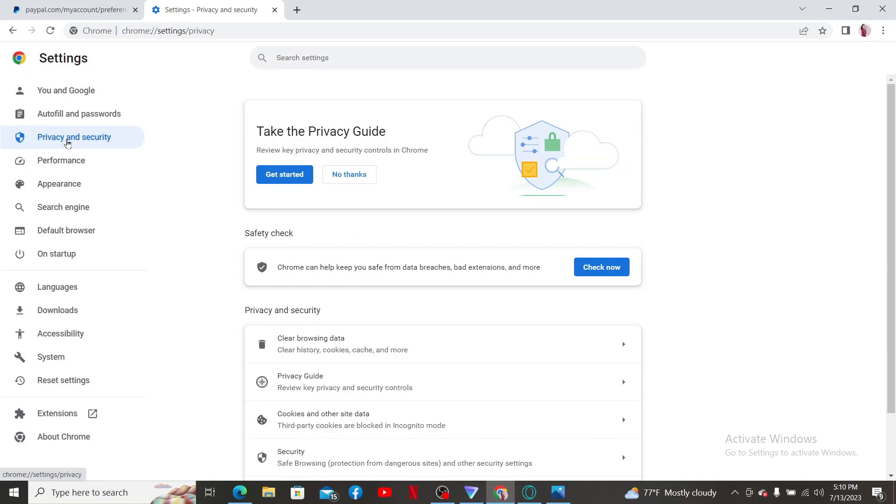
scroll(down, 3)
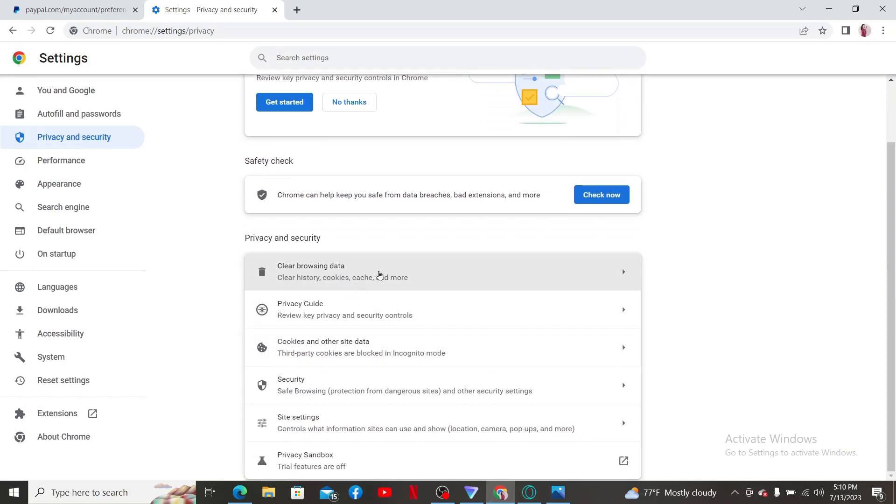
Step: Clear cookies and cached images for the last 7 days, then return to the PayPal tab
click(310, 270)
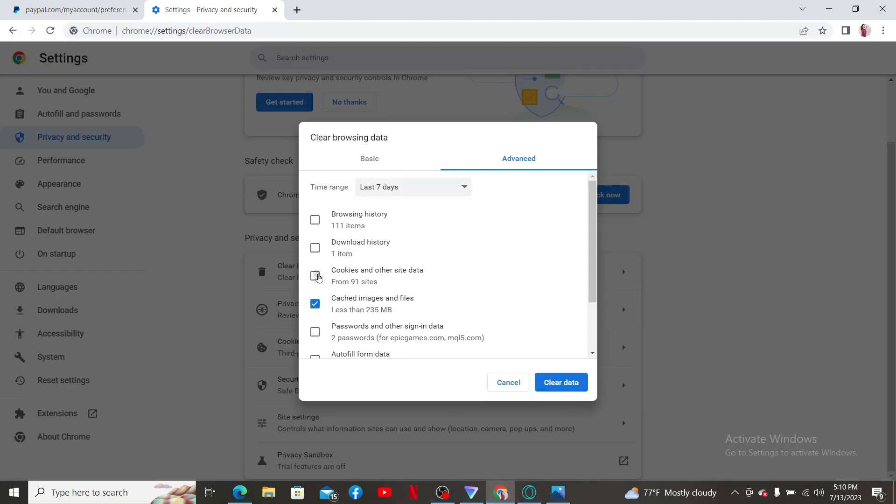
click(315, 275)
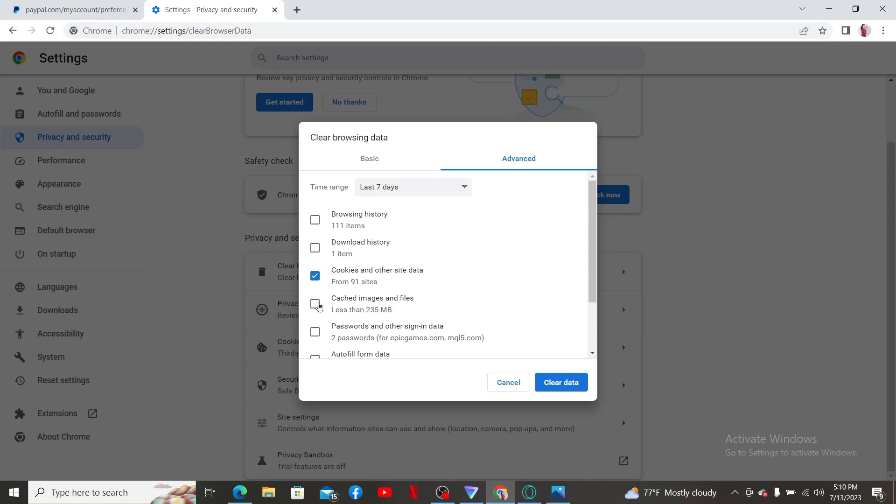
click(315, 303)
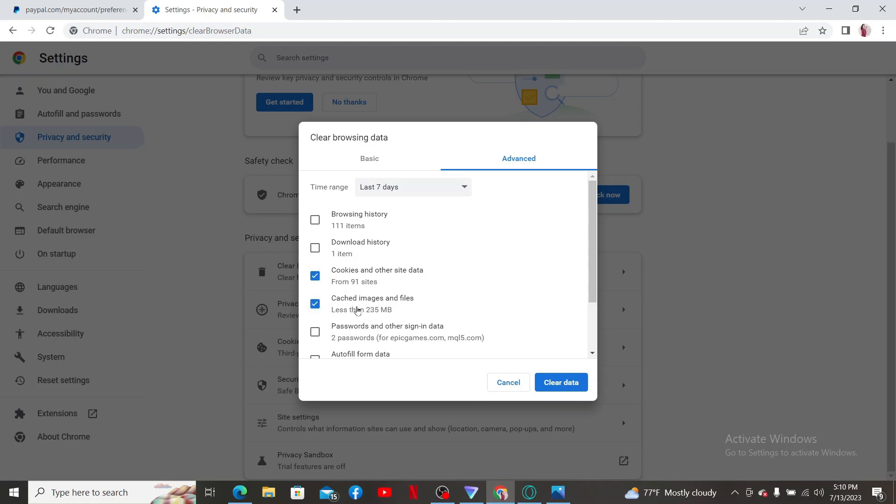
mouse_move(560, 382)
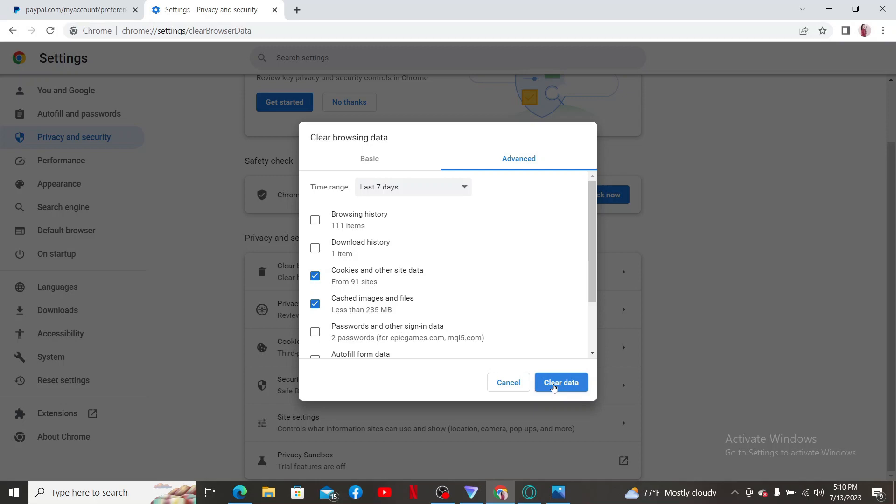
click(562, 383)
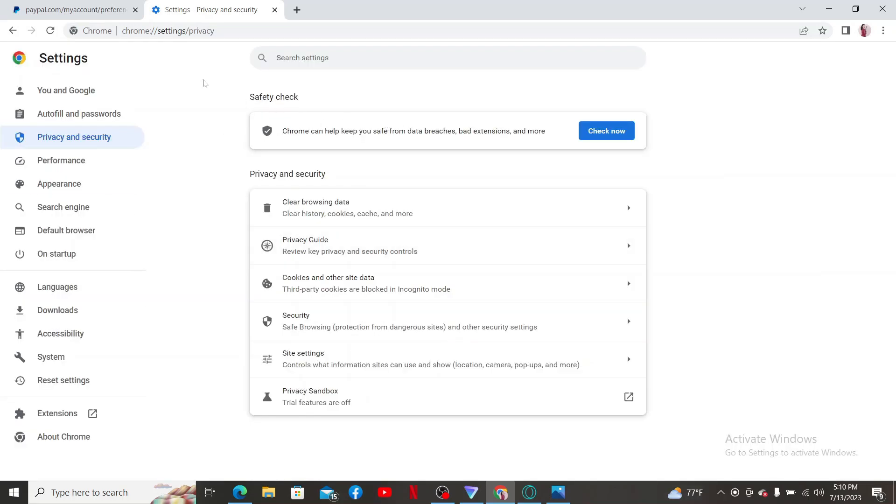
click(74, 9)
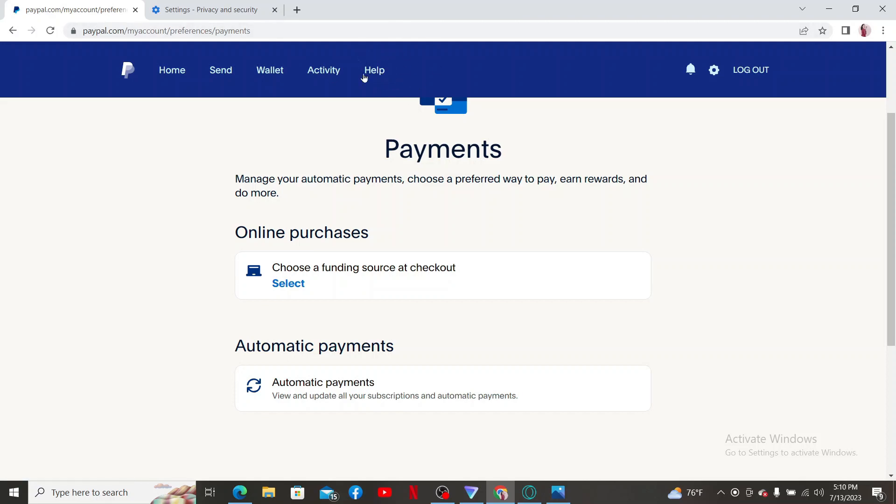
Step: From PayPal Help, reach the Contact Customer Service page via Contact Us
click(374, 70)
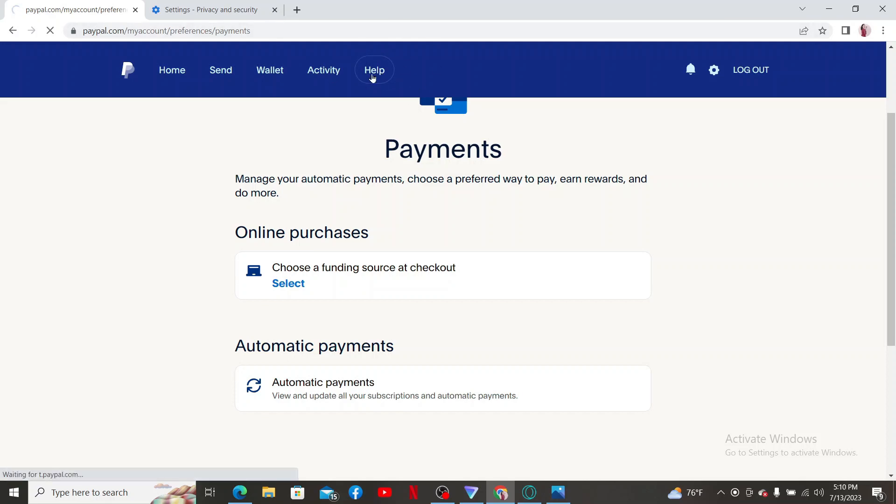
click(375, 70)
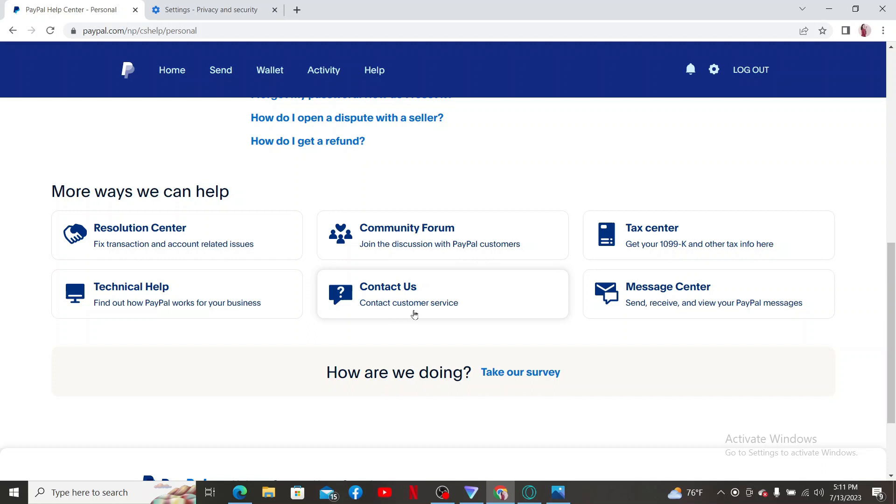
click(387, 286)
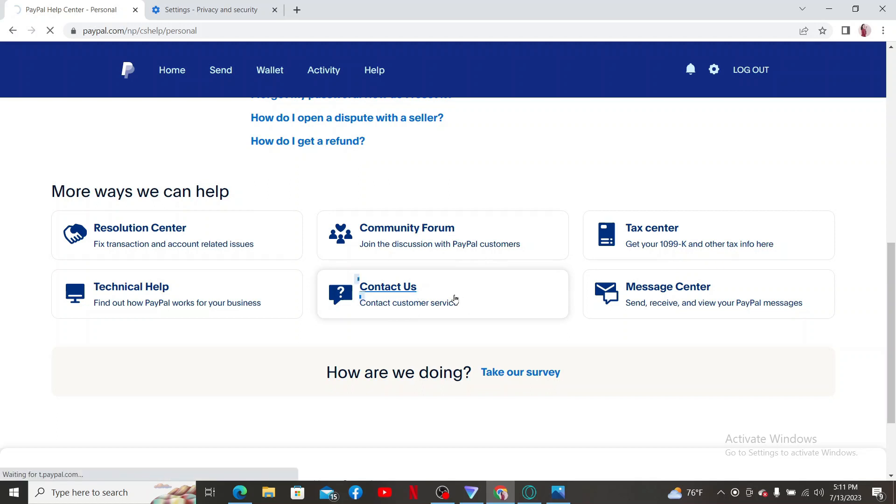
click(388, 287)
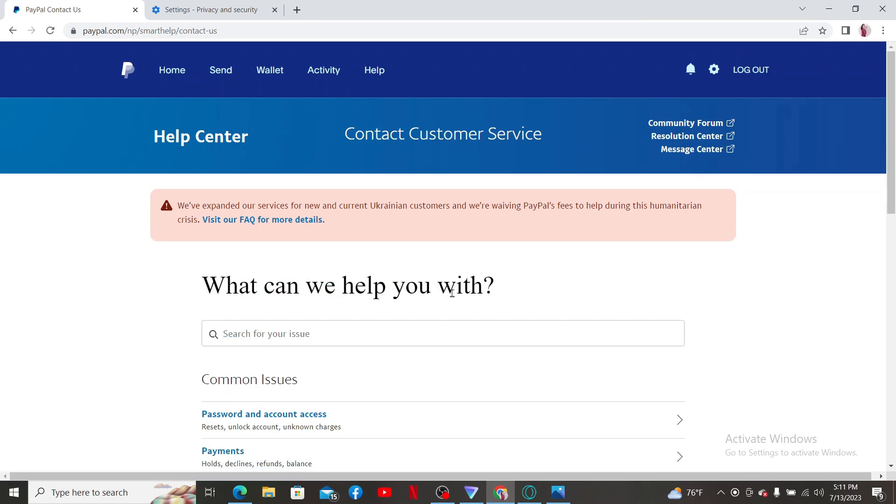
scroll(down, 3)
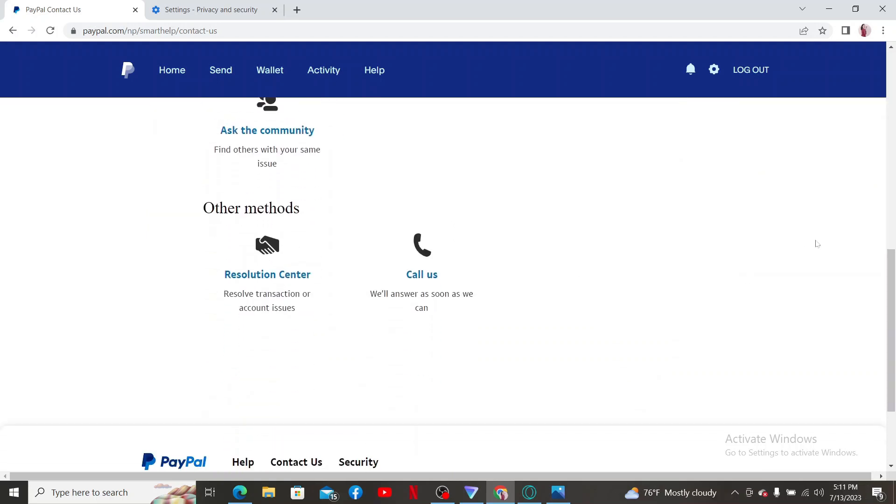
mouse_move(511, 320)
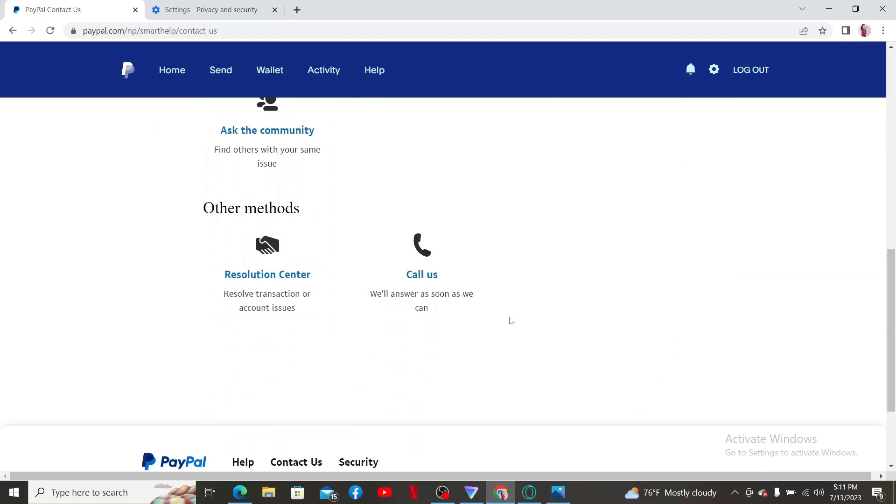